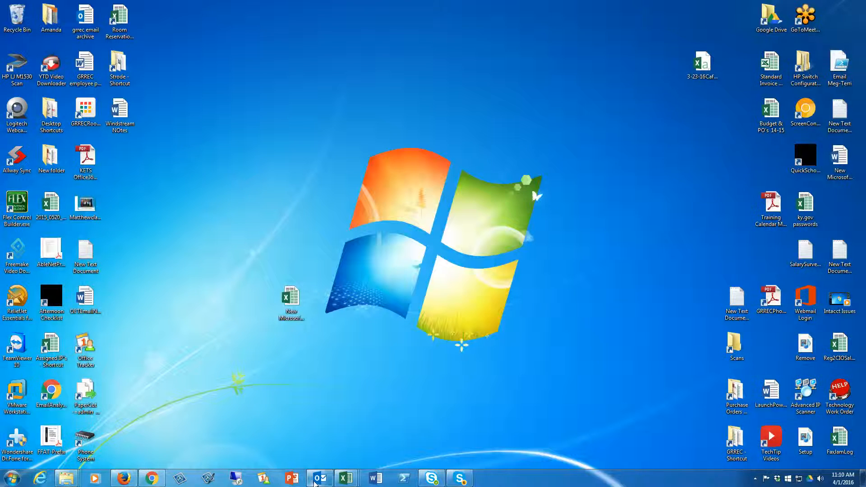
Open Firefox, go to login.microsoftonline.com and sign in with the saved work account.
click(319, 478)
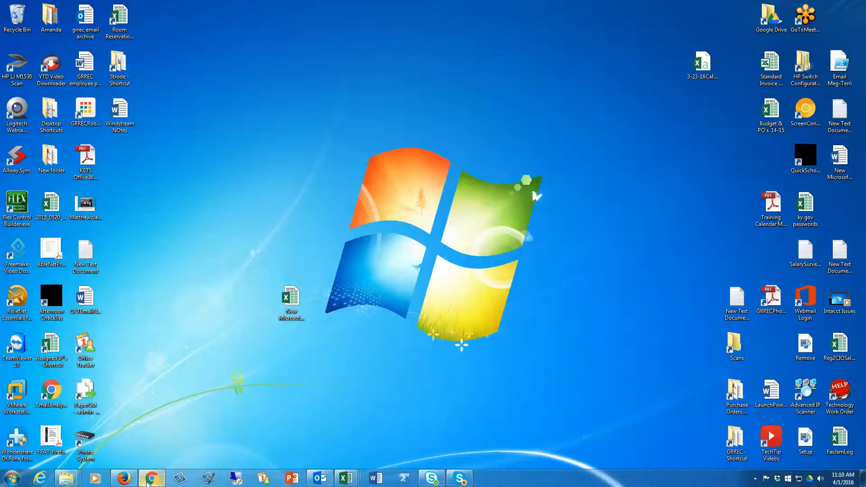
click(151, 478)
text(login.microsoftonline.com)
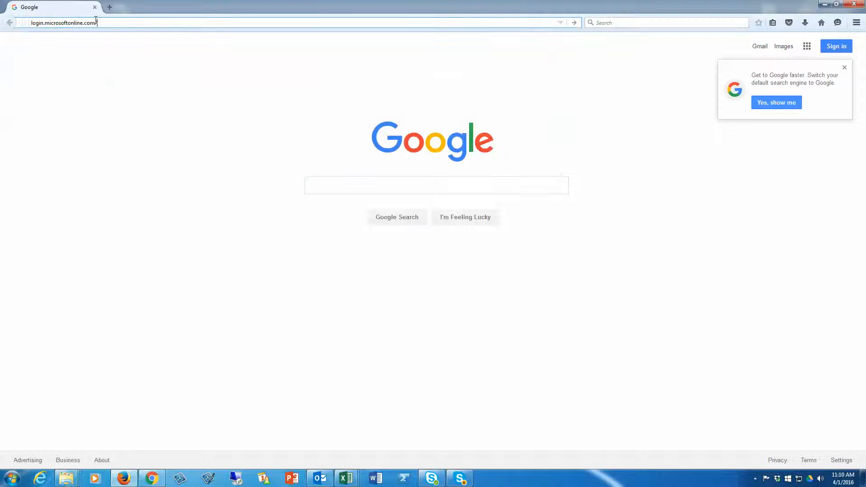
key(Return)
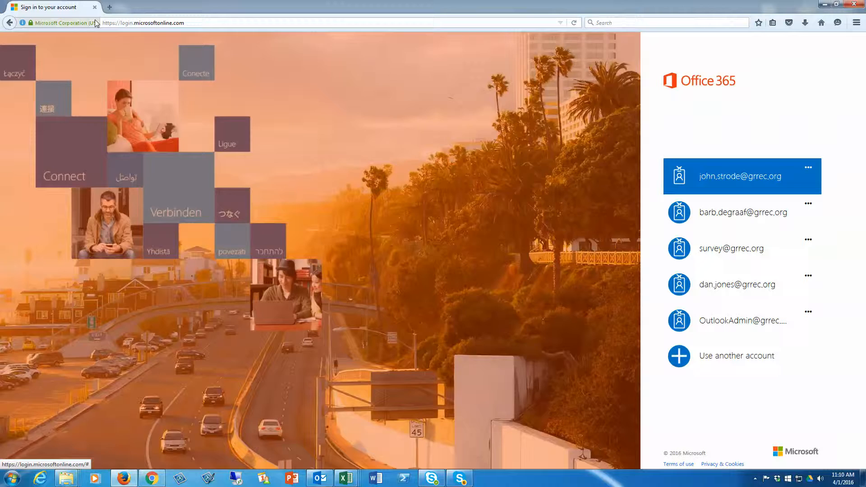
click(739, 175)
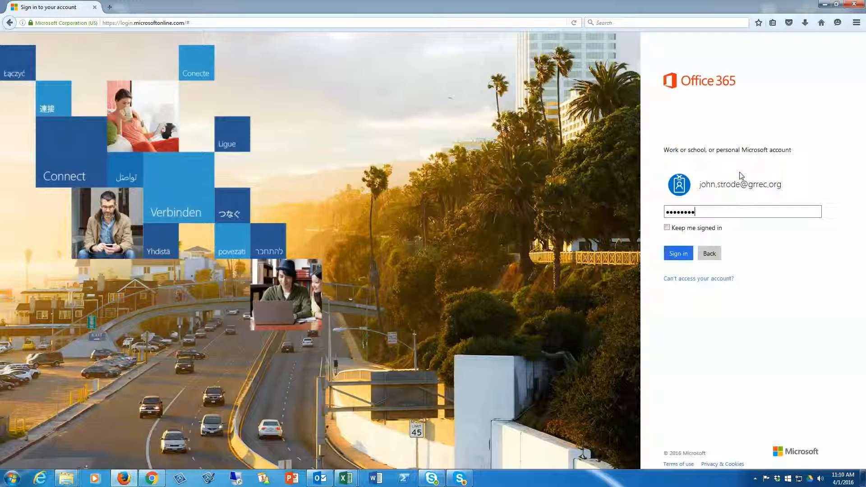
click(678, 253)
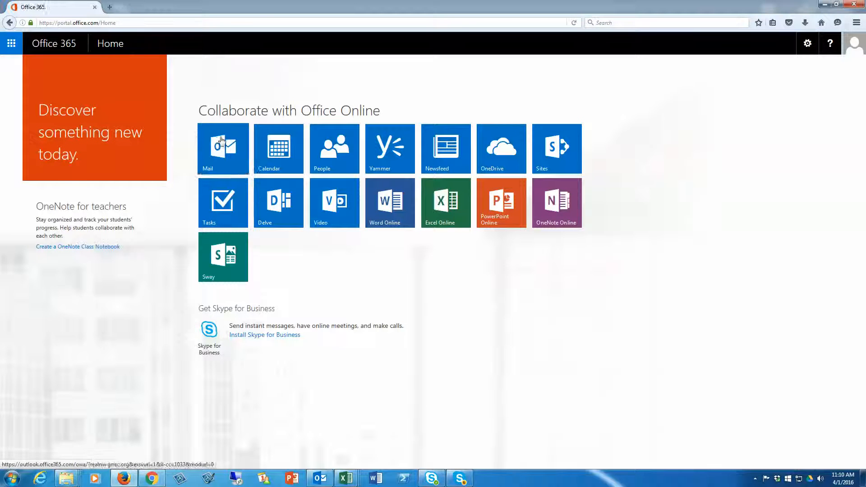
Open the Outlook Mail tile and go to the full Mail options from the gear menu.
click(223, 148)
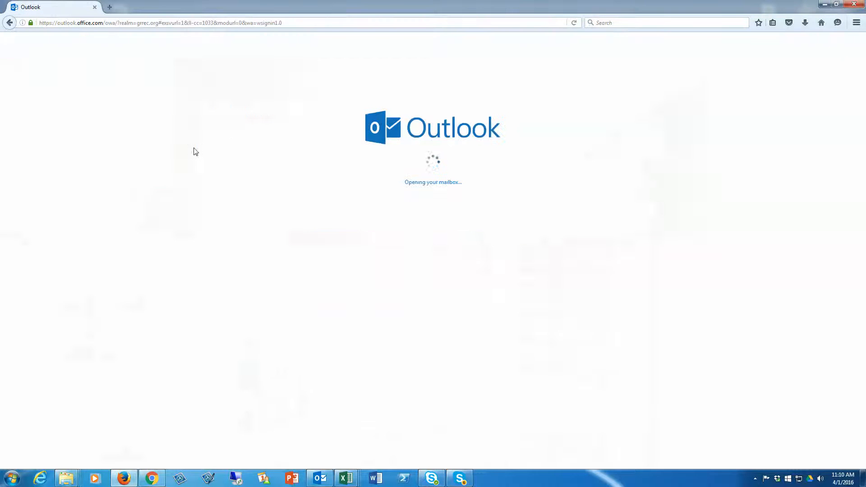
mouse_move(239, 109)
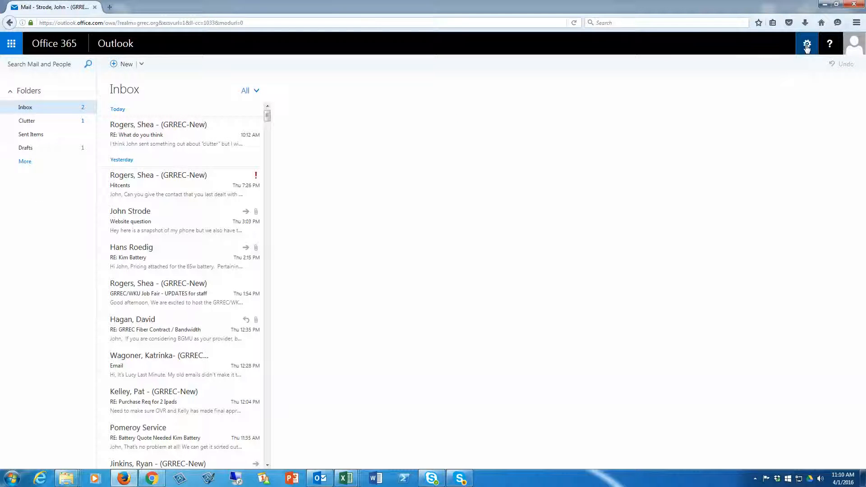
click(807, 43)
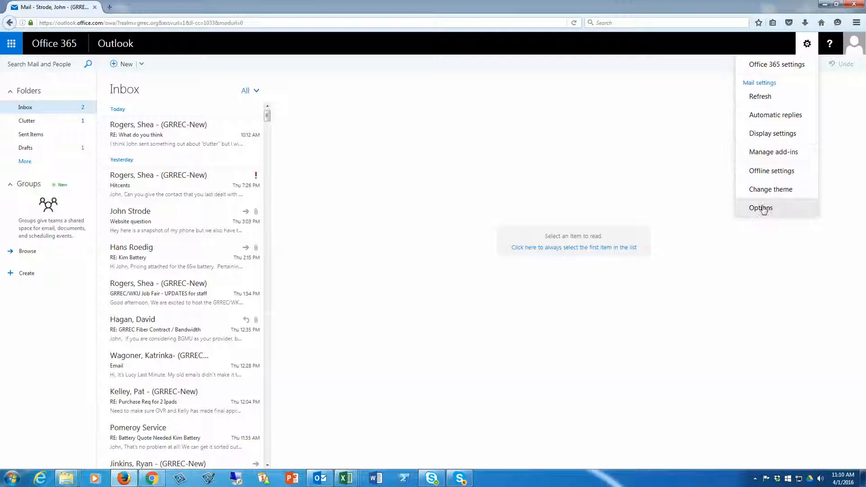
click(761, 208)
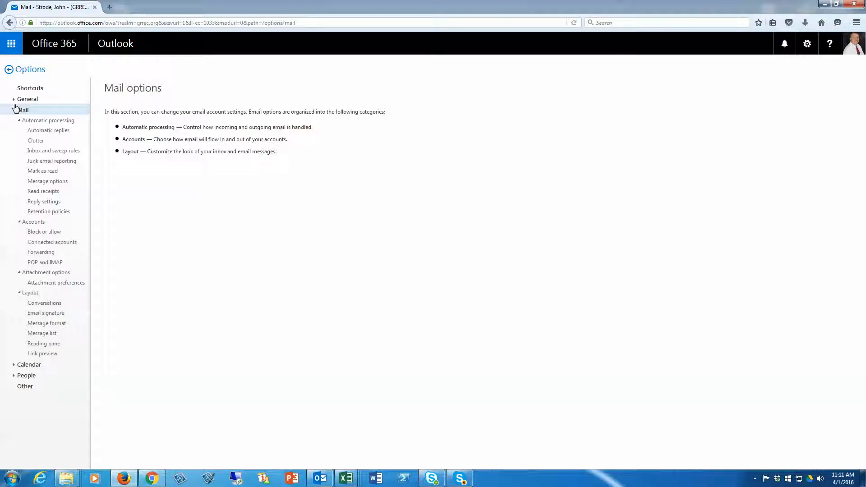
mouse_move(12, 116)
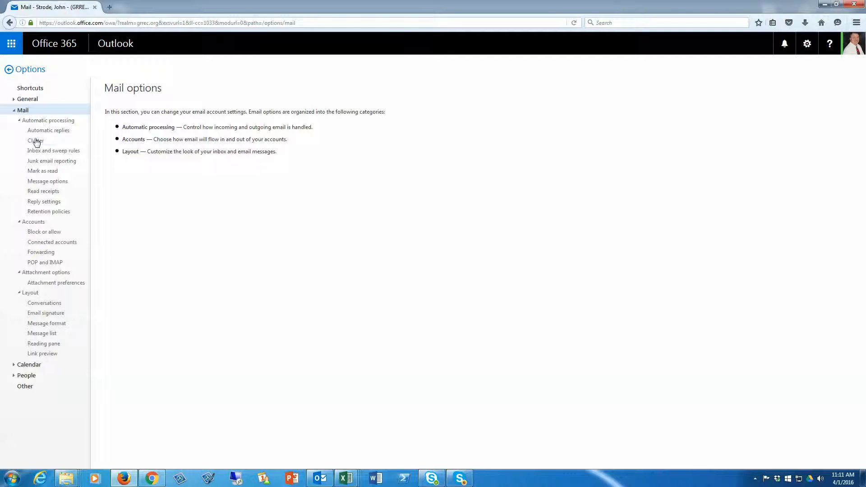
Uncheck 'Separate items identified as clutter' under Clutter, save, and minimize the browser.
click(36, 141)
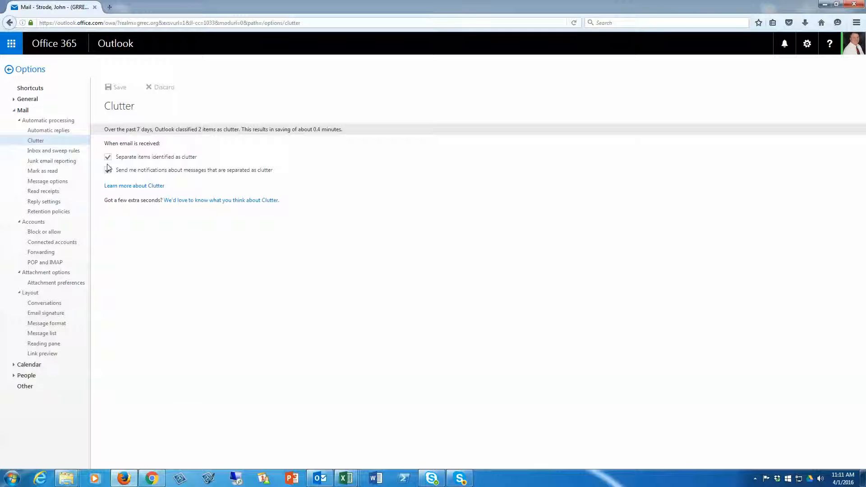
click(109, 169)
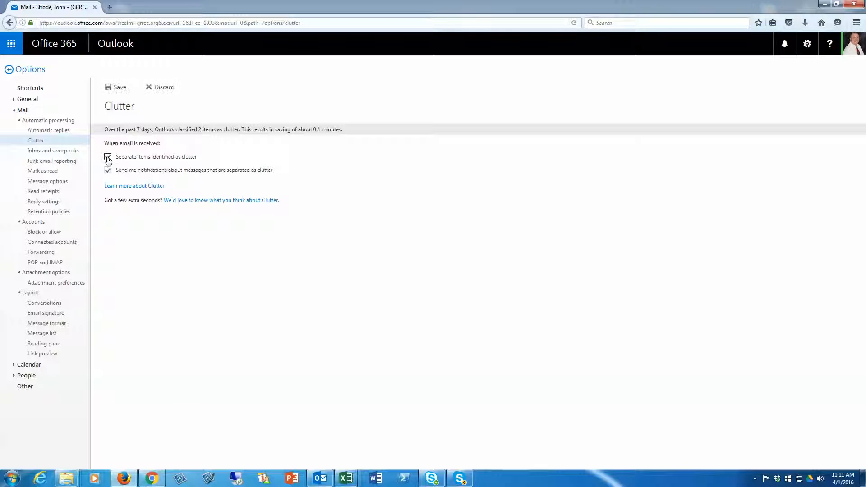
click(109, 157)
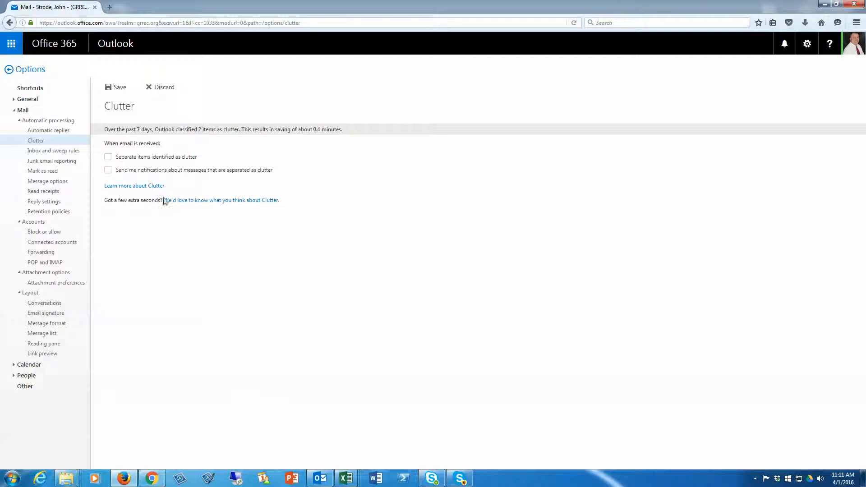
click(116, 87)
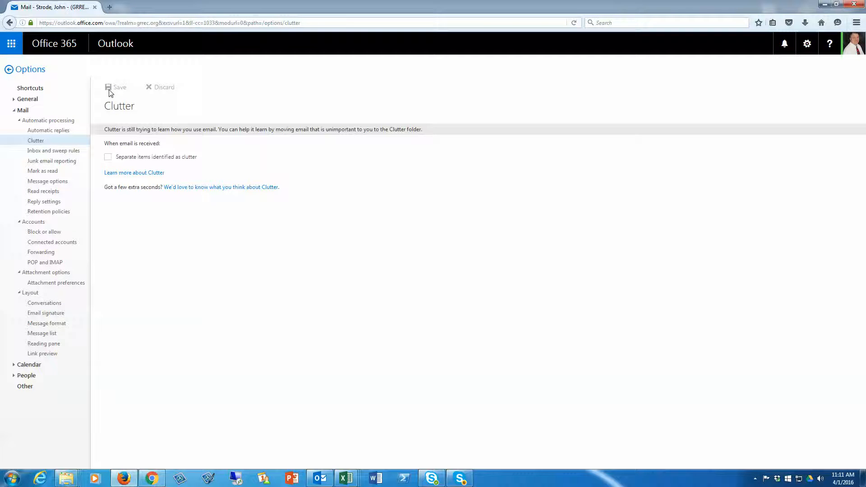
mouse_move(286, 331)
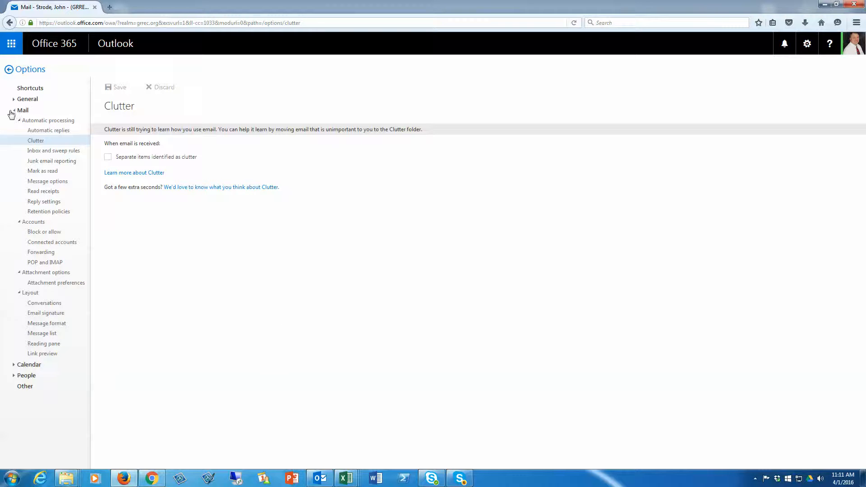
click(23, 110)
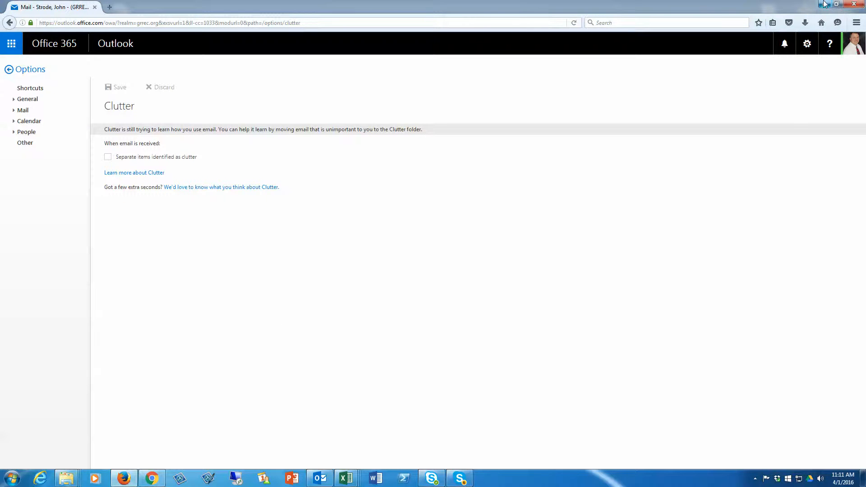
click(319, 478)
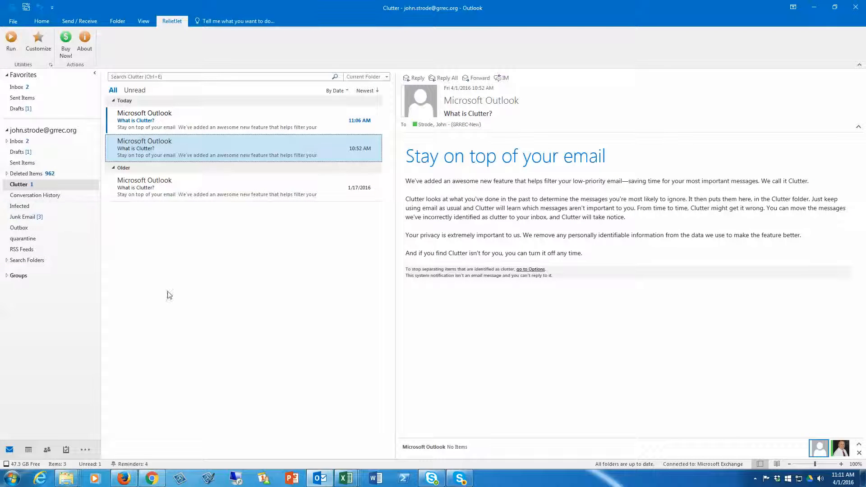
mouse_move(206, 303)
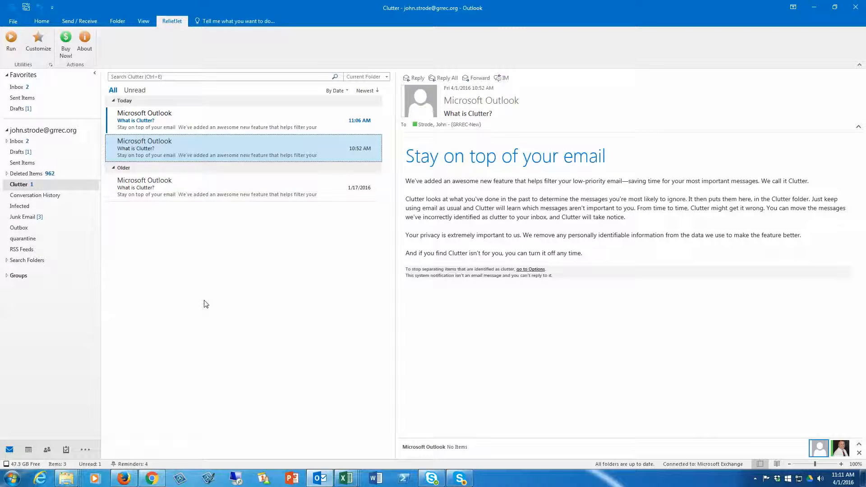
mouse_move(26, 216)
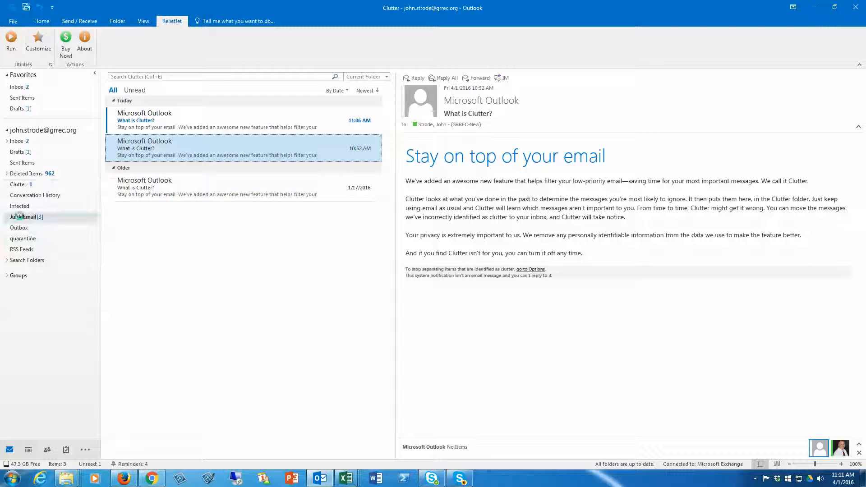
Open the Junk Email folder in desktop Outlook's folder pane.
click(24, 217)
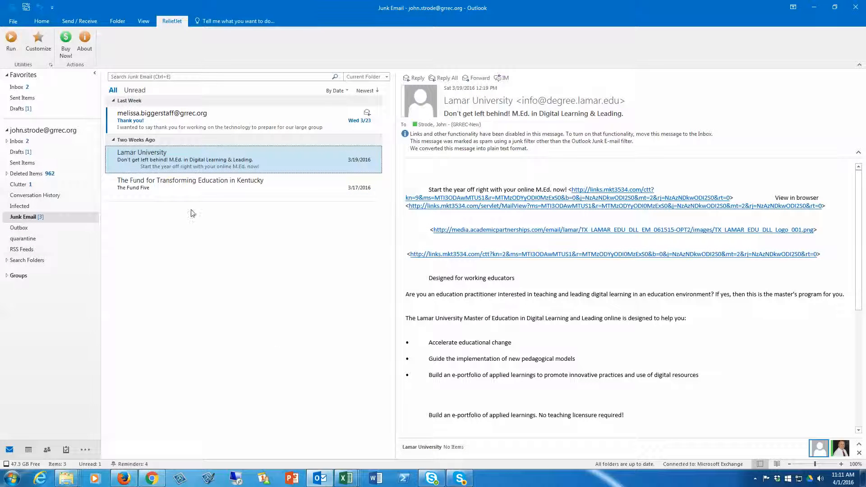
mouse_move(196, 126)
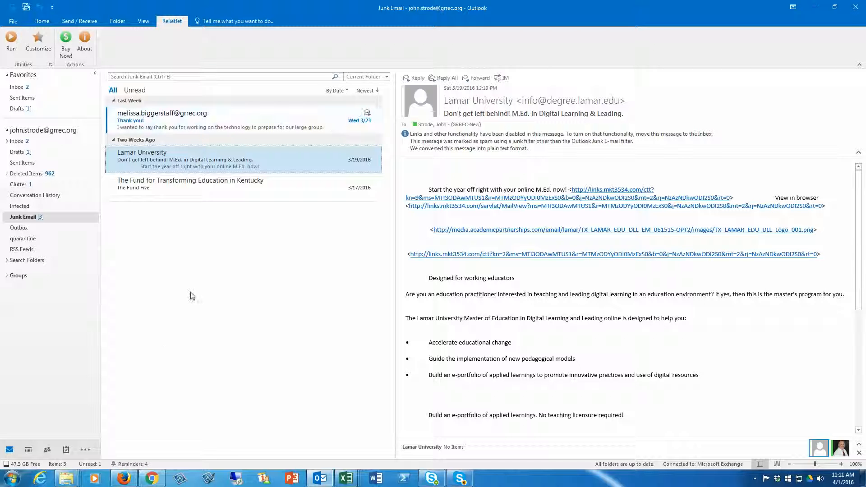
mouse_move(148, 121)
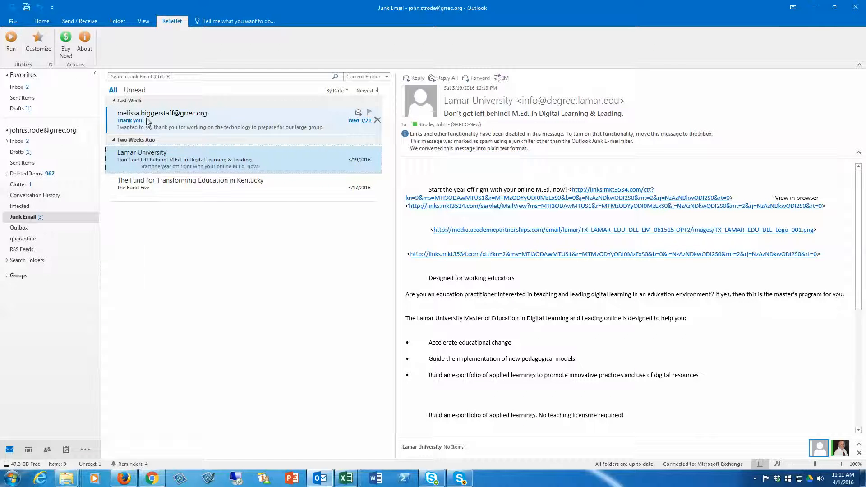
Mark melissa's 'Thank you!' message as Not Junk and confirm moving it to the Inbox.
right_click(163, 120)
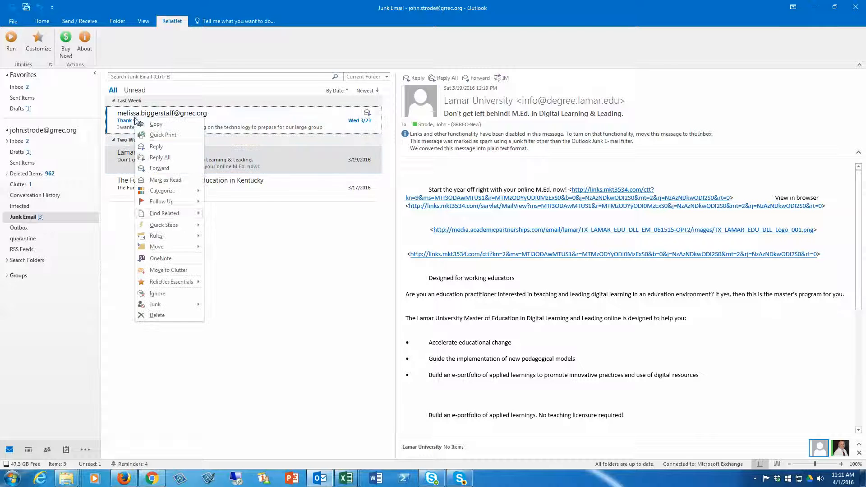
mouse_move(156, 304)
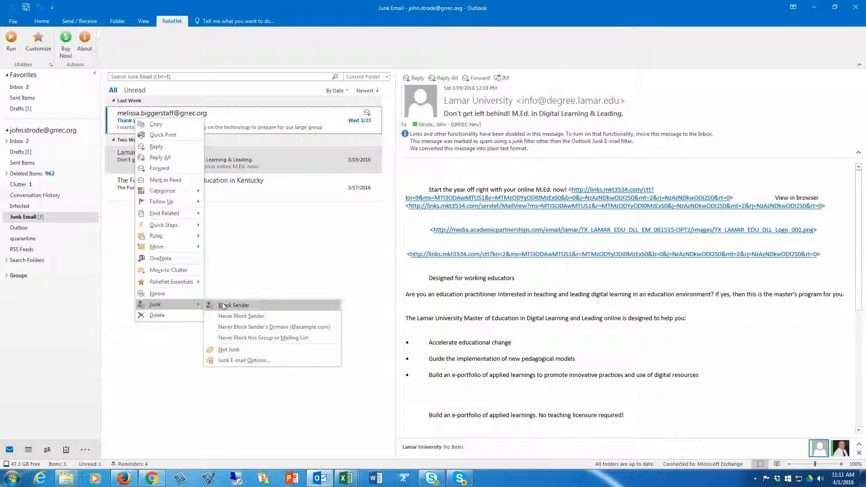
mouse_move(228, 349)
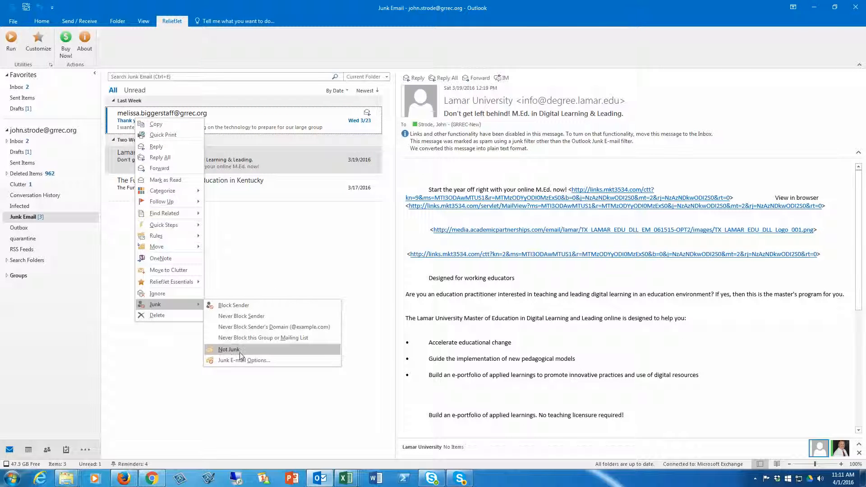
click(227, 349)
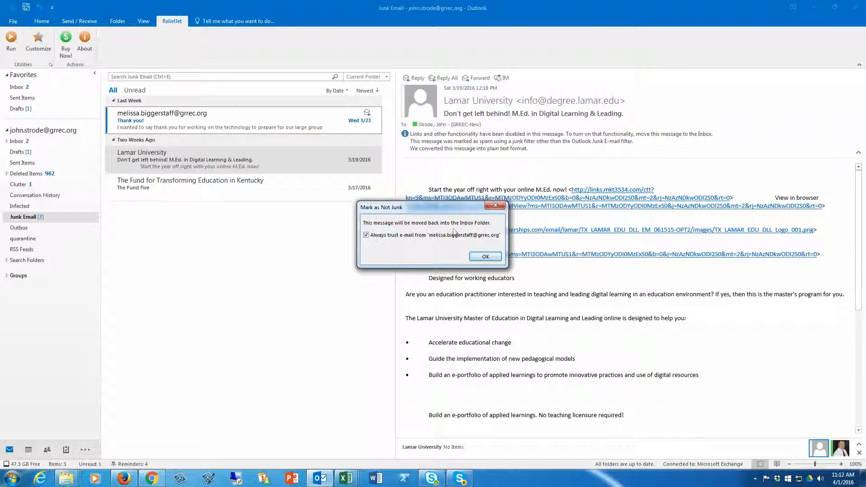
click(485, 256)
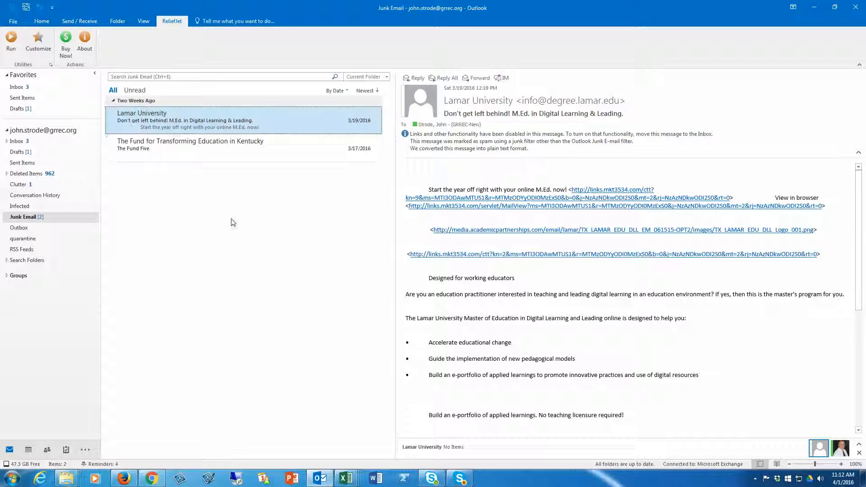
mouse_move(214, 286)
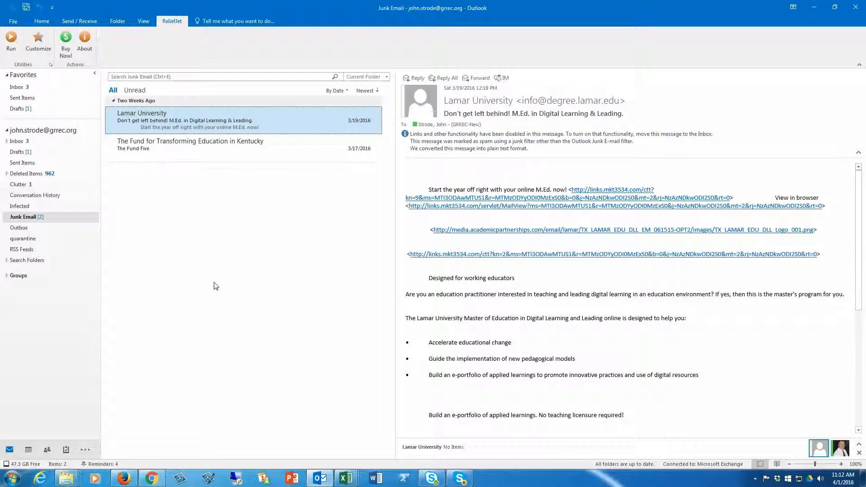